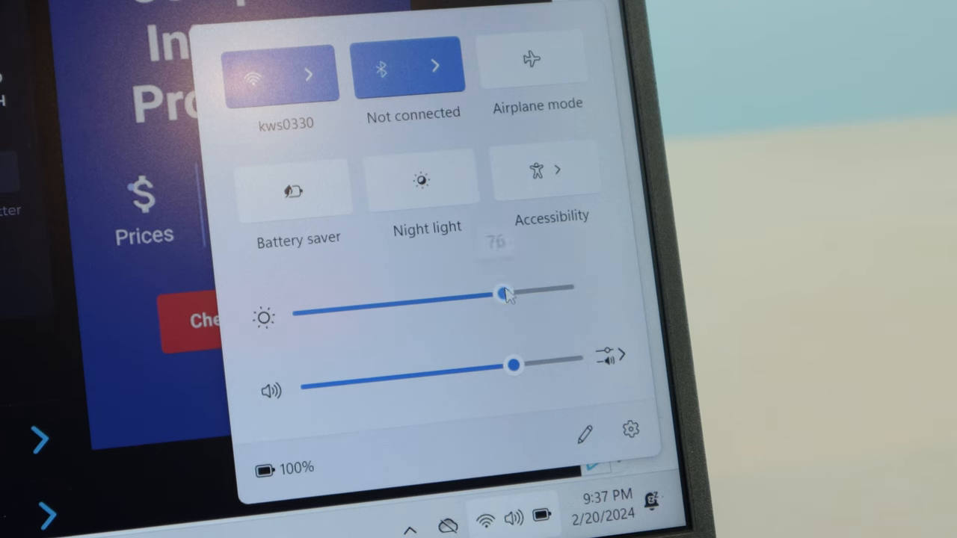
Step: Drag the Quick Settings brightness slider up from 76 to a brighter level
left_click_drag(501, 294, 564, 287)
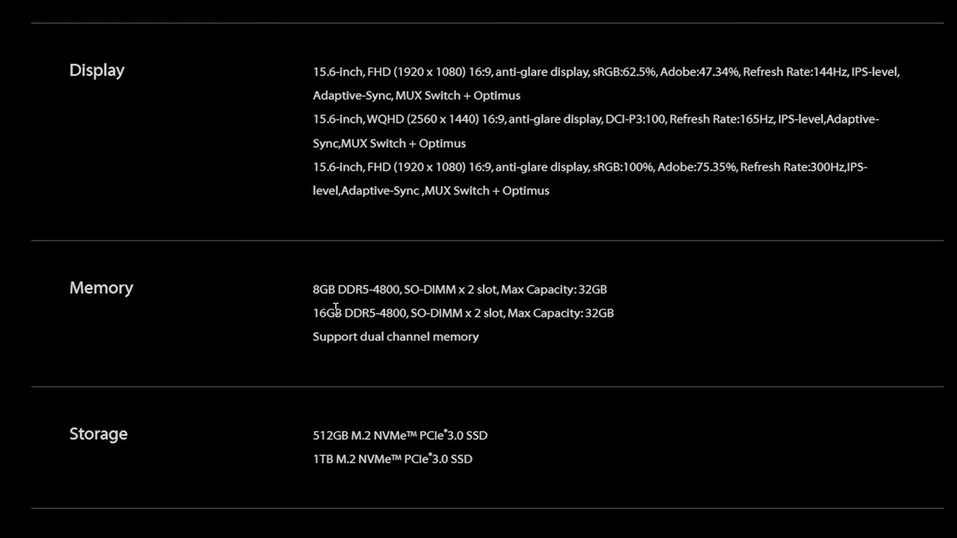
Step: Select the 16GB DDR5-4800 memory line in the spec sheet
double_click(320, 313)
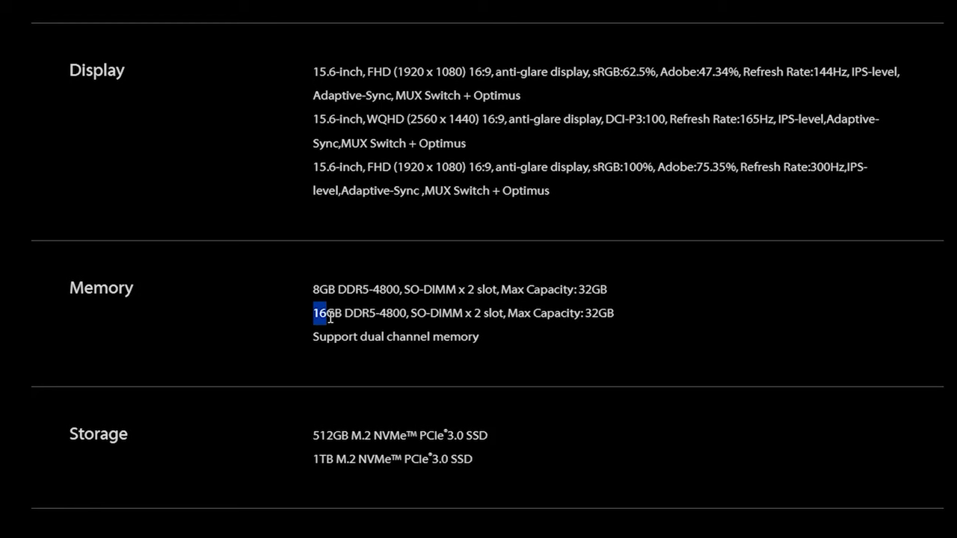
left_click_drag(318, 314, 595, 313)
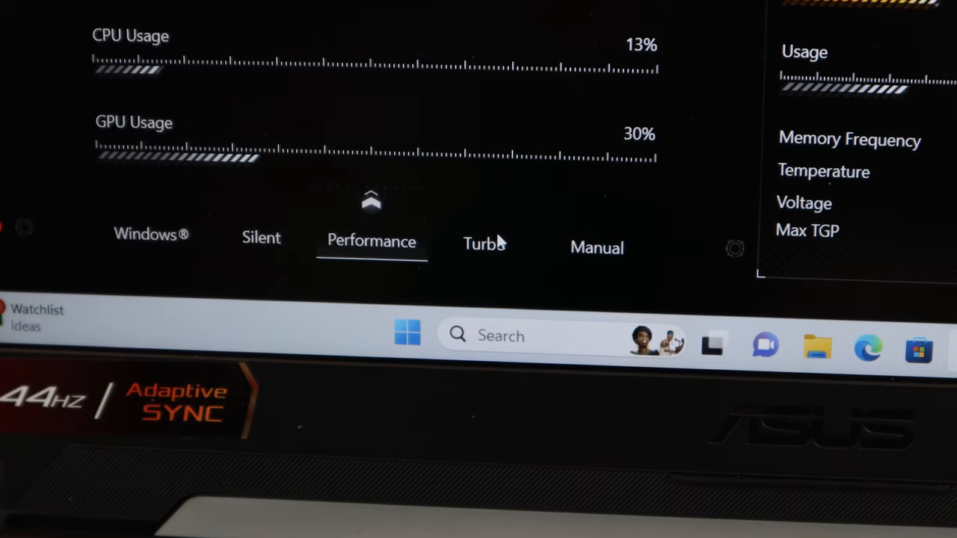
Step: Switch Armoury Crate to Turbo mode and choose the Standard hybrid GPU mode
left_click(484, 244)
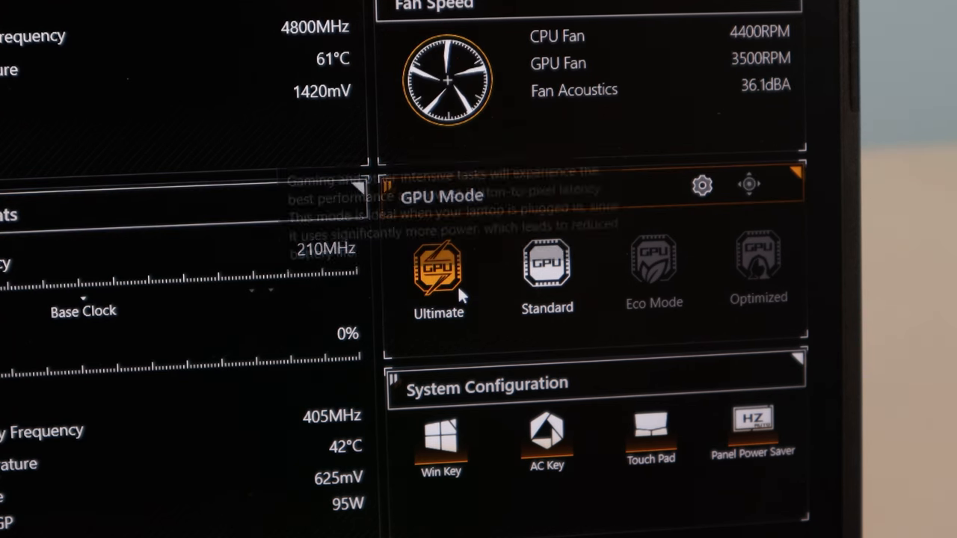
mouse_move(457, 298)
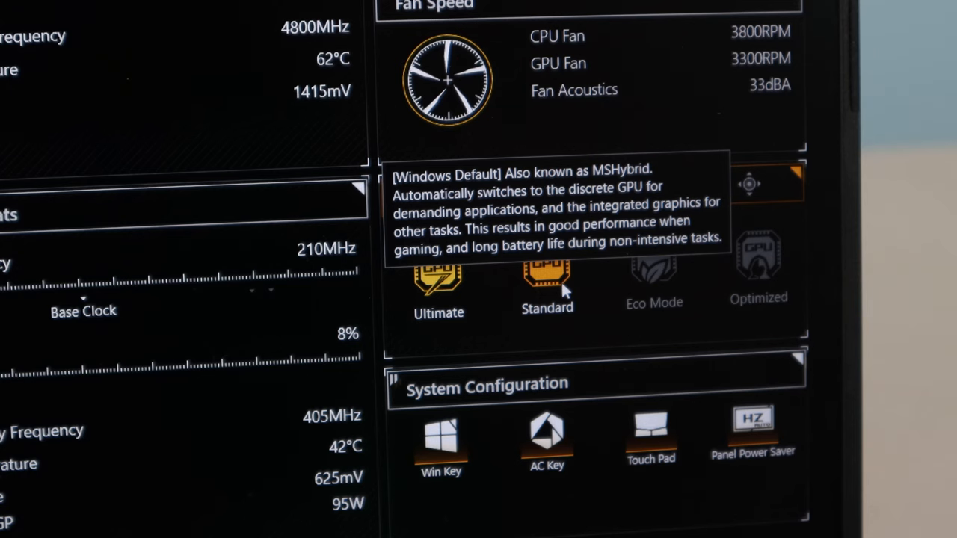
left_click(547, 281)
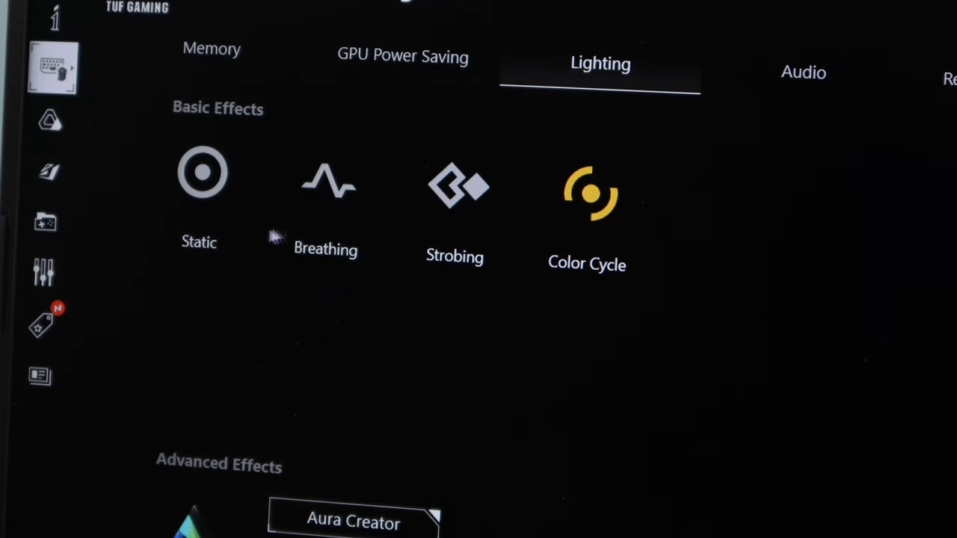
mouse_move(202, 231)
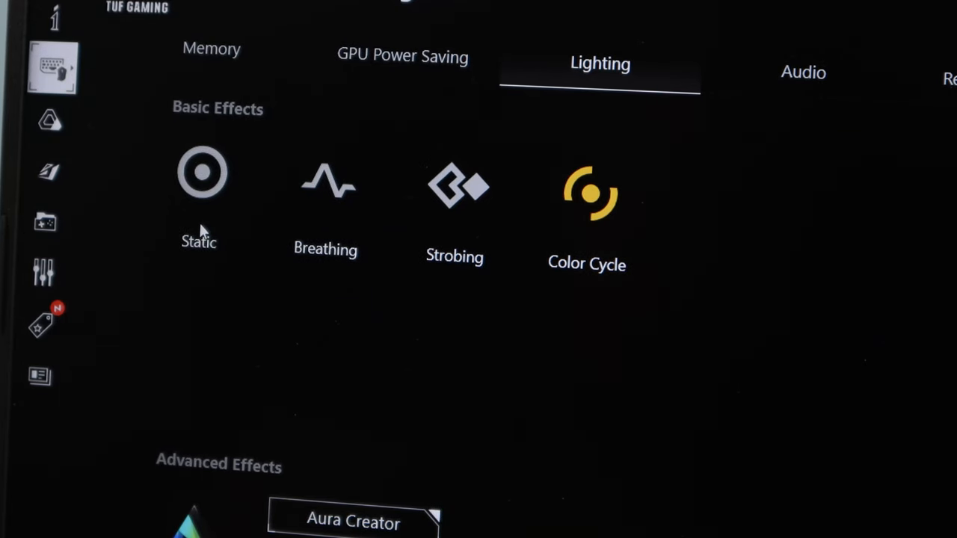
scroll("down", 3)
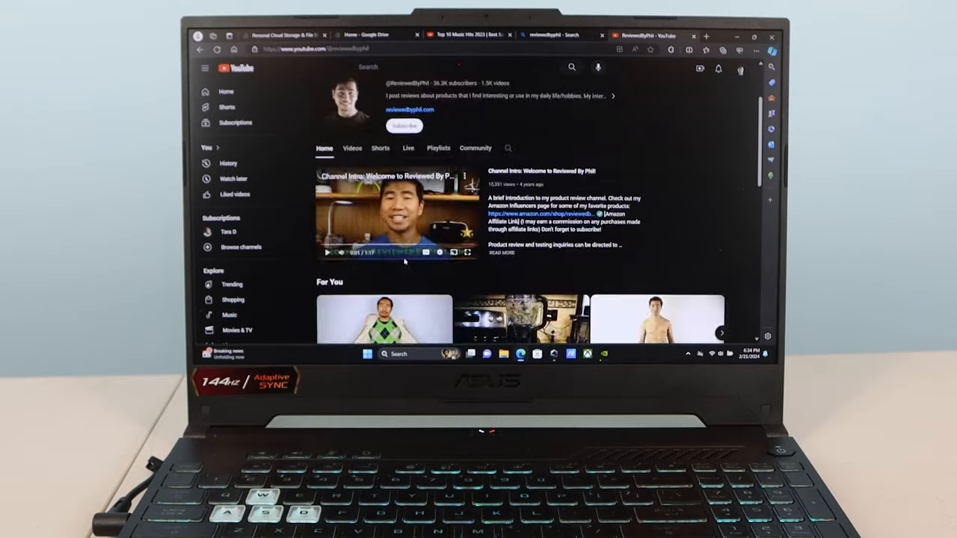
Step: Scroll the channel home page down to the Videos and Popular videos rows
scroll("down", 3)
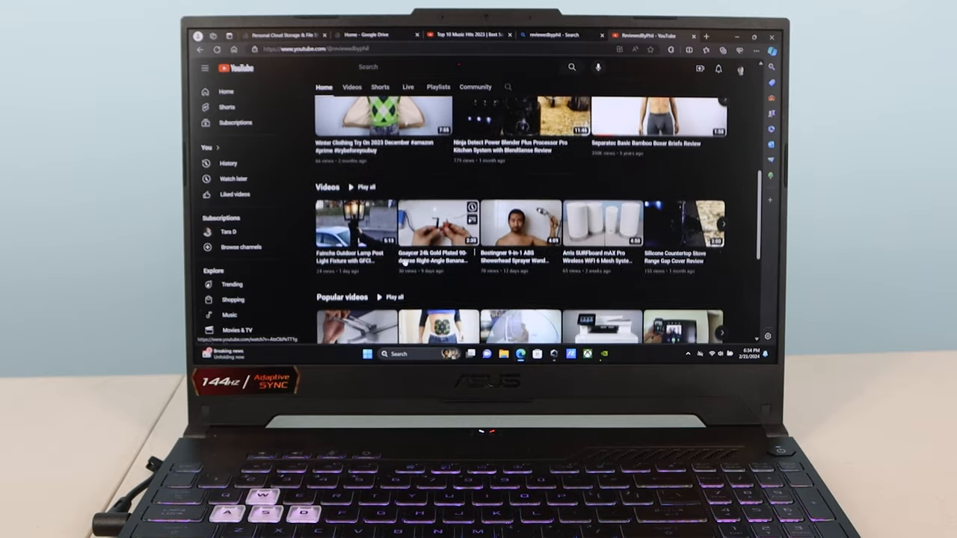
scroll("down", 3)
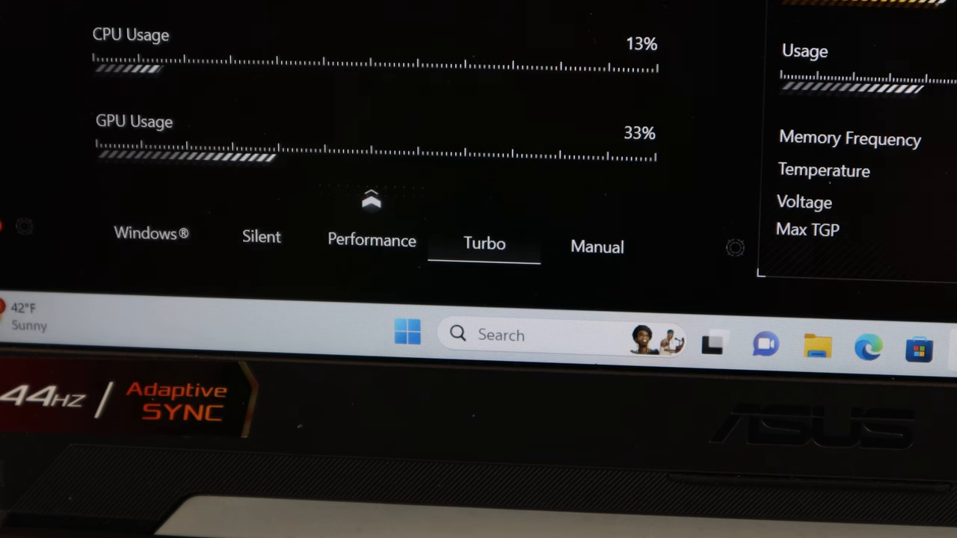
Step: Select Turbo in Armoury Crate's operating mode bar
left_click(261, 236)
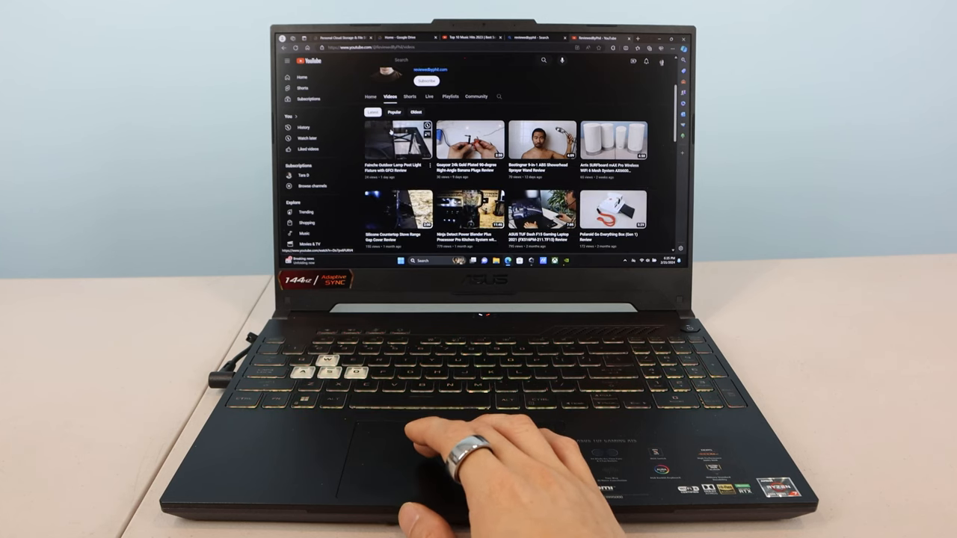
Step: Scroll the Videos tab grid to reveal another row of uploads
scroll("down", 3)
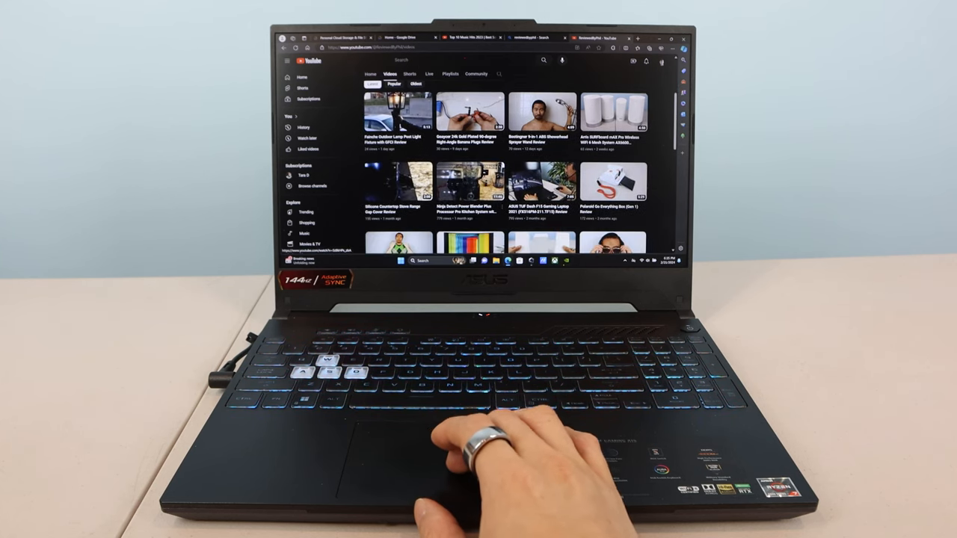